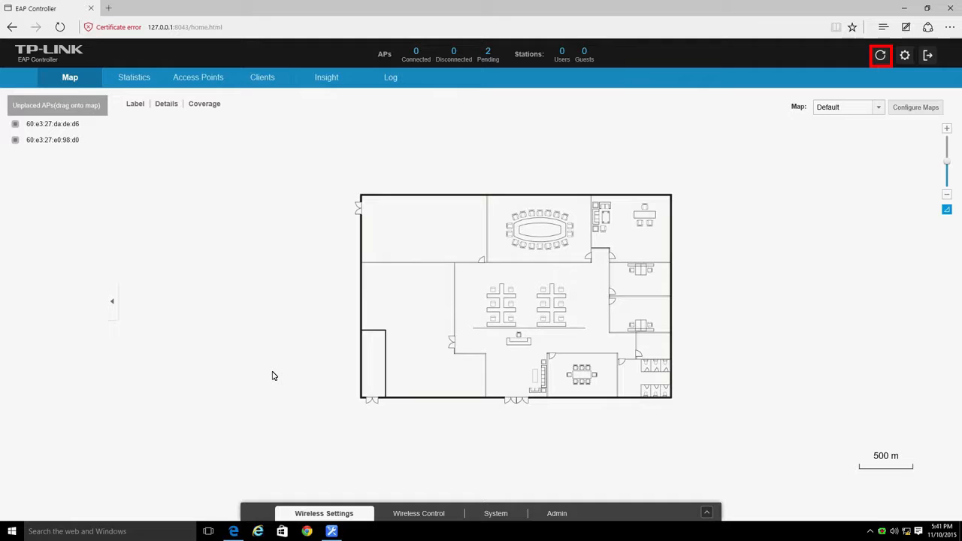
Adopt the first pending EAP from the Pending list using the admin credentials
{"action": "left_click", "coordinate": [881, 54]}
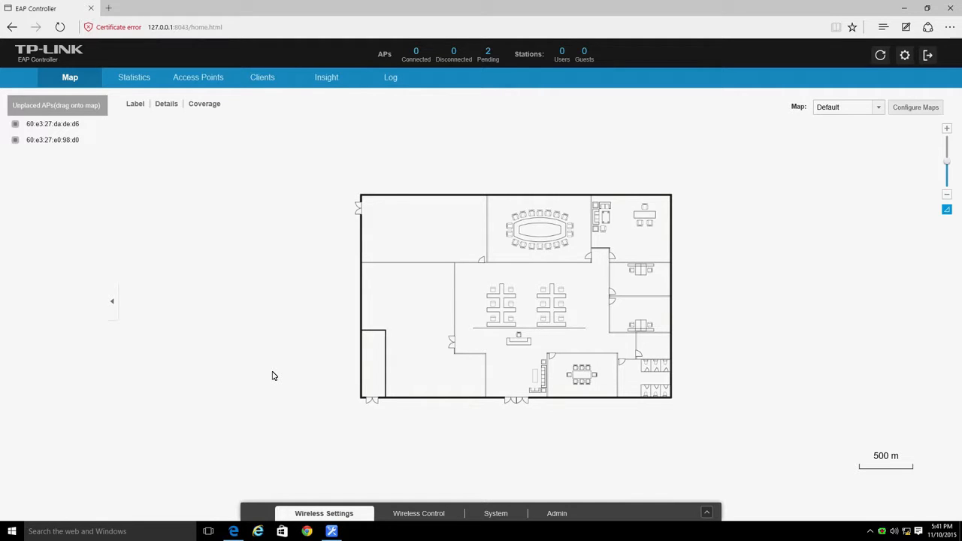
{"action": "mouse_move", "coordinate": [316, 319]}
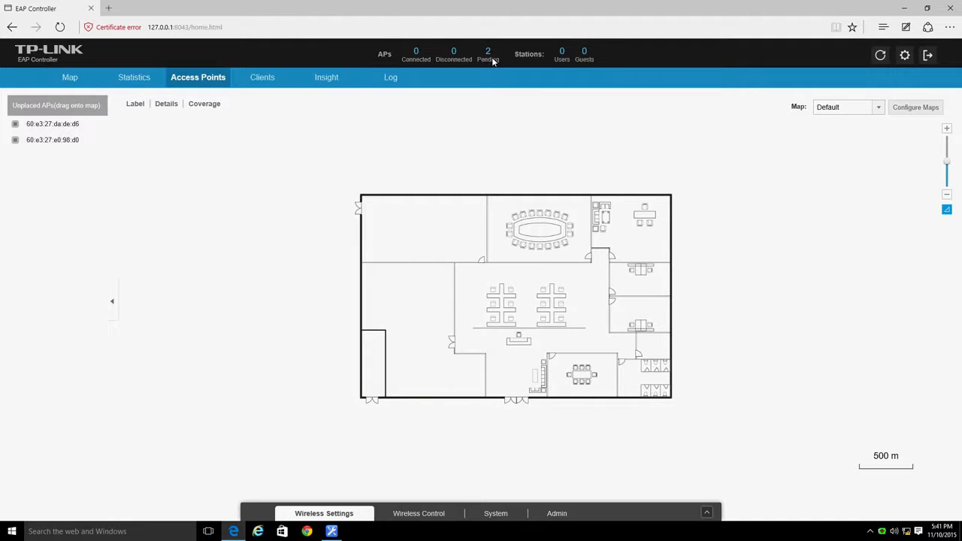
{"action": "left_click", "coordinate": [487, 54]}
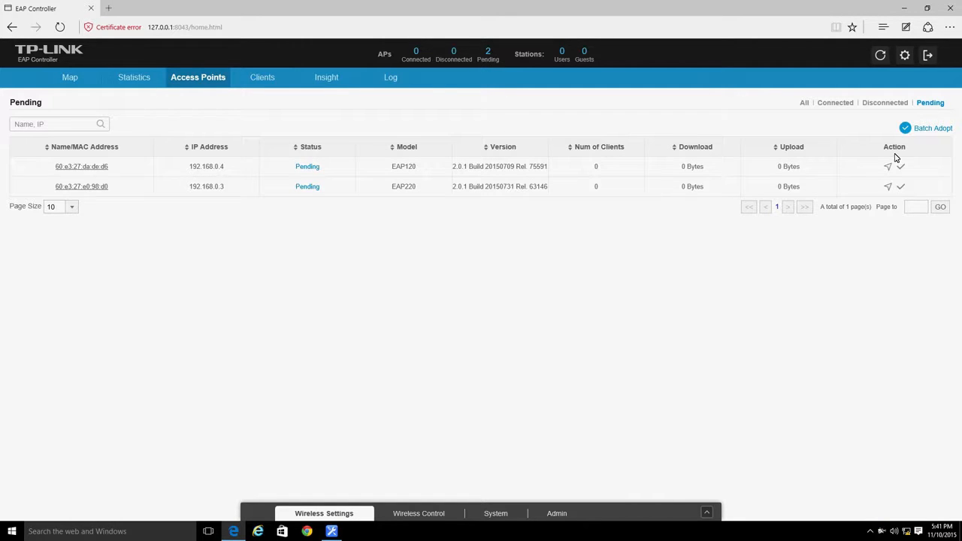
{"action": "left_click", "coordinate": [899, 165]}
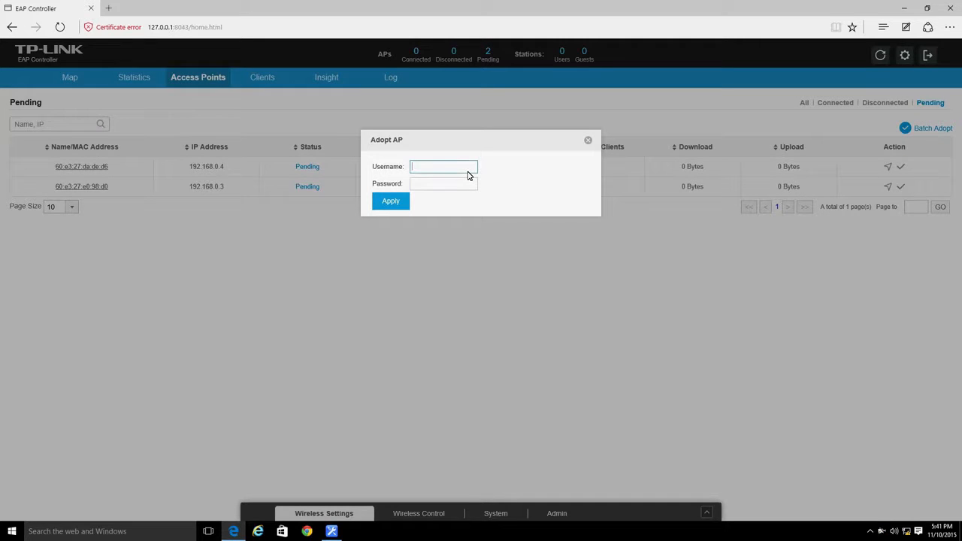
{"action": "type", "text": "admin"}
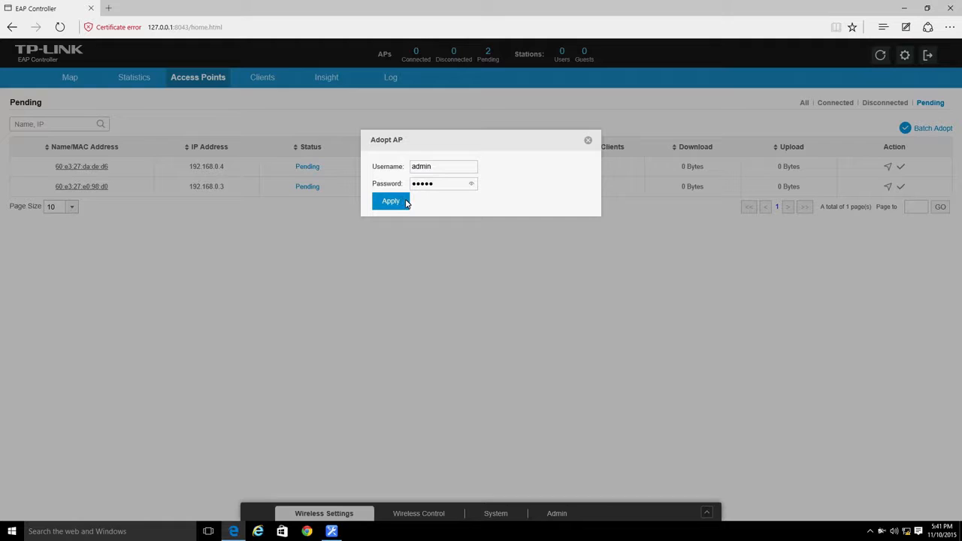
{"action": "left_click", "coordinate": [391, 201]}
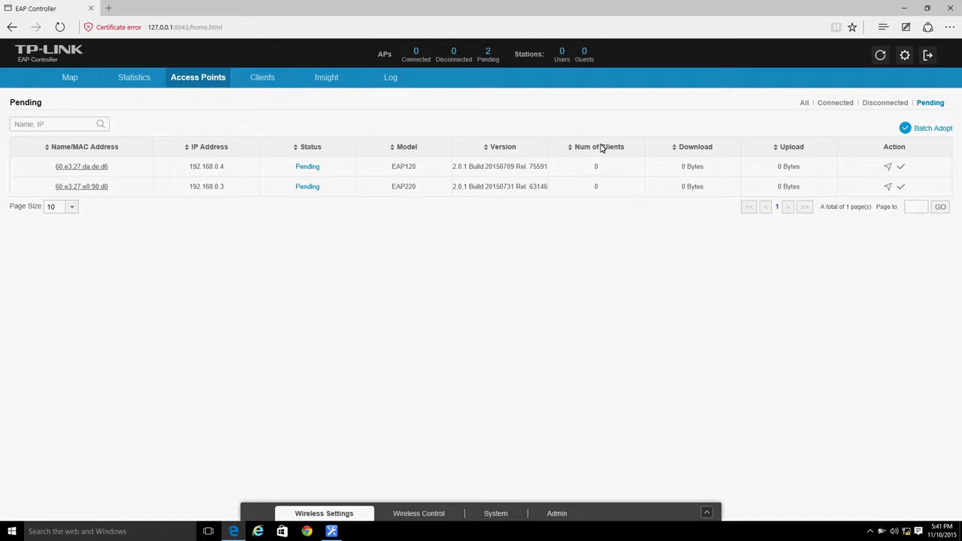
{"action": "mouse_move", "coordinate": [901, 135]}
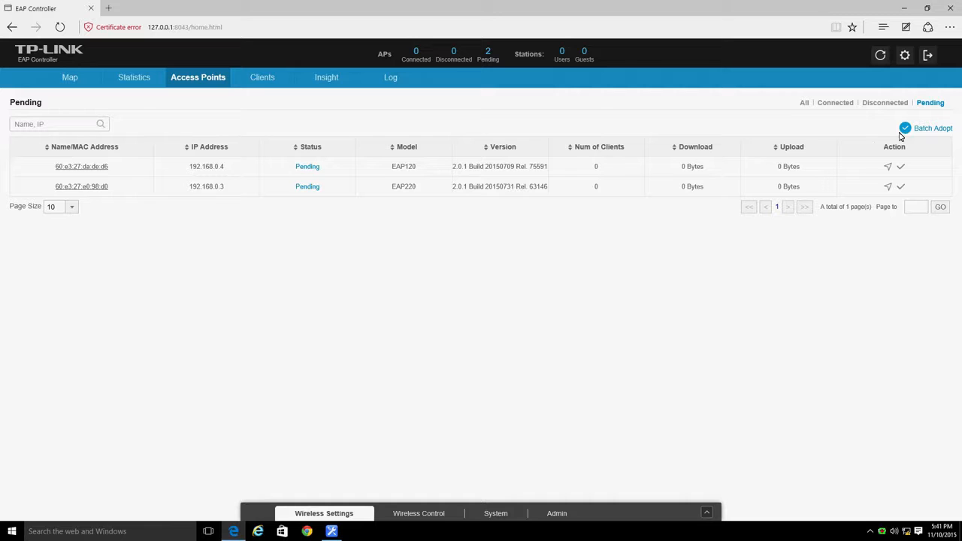
Batch-adopt all pending EAPs with the admin credentials and return to the Map view
{"action": "left_click", "coordinate": [932, 128]}
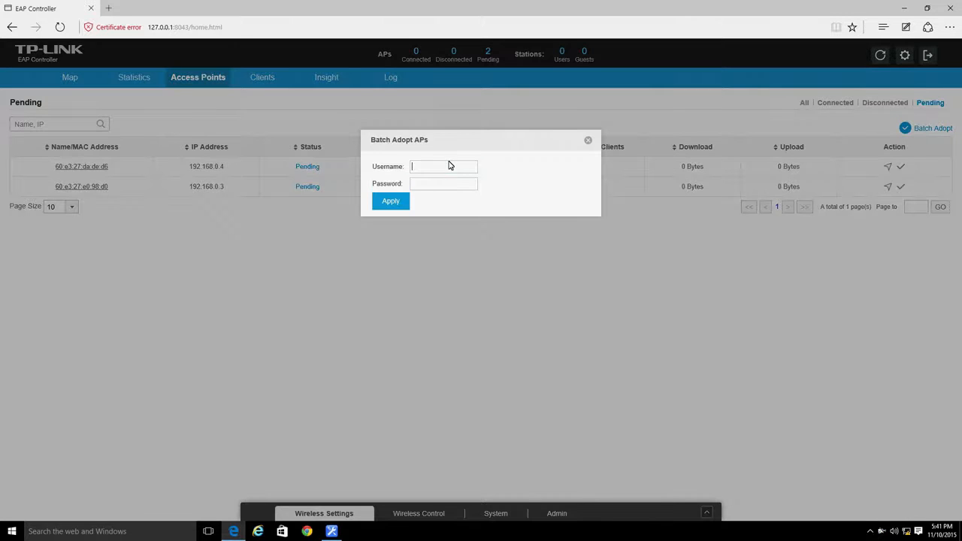
{"action": "type", "text": "admin"}
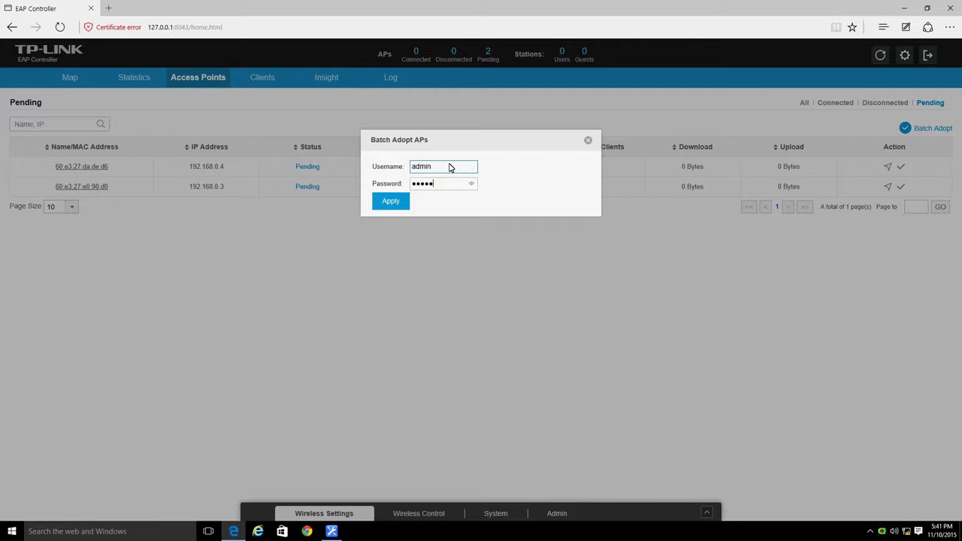
{"action": "left_click", "coordinate": [390, 201]}
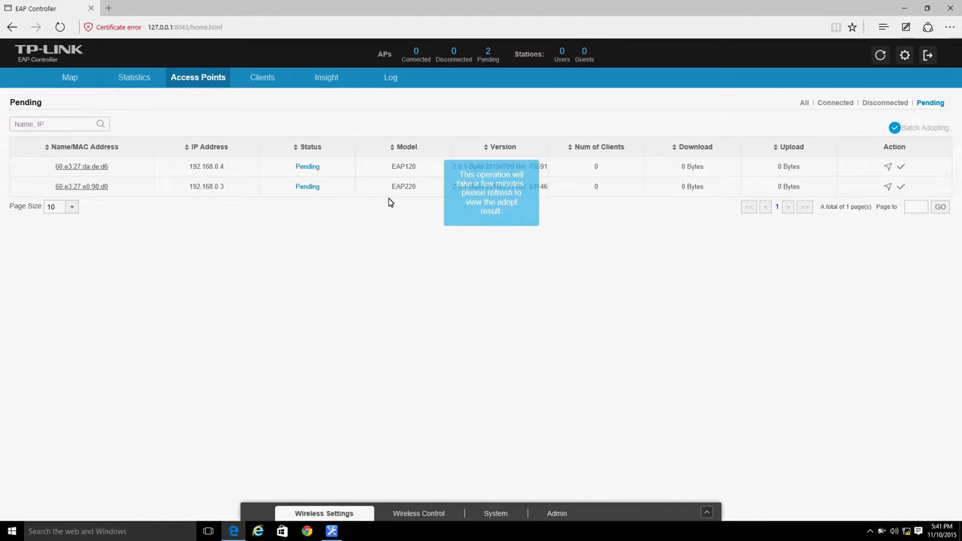
{"action": "left_click", "coordinate": [69, 77]}
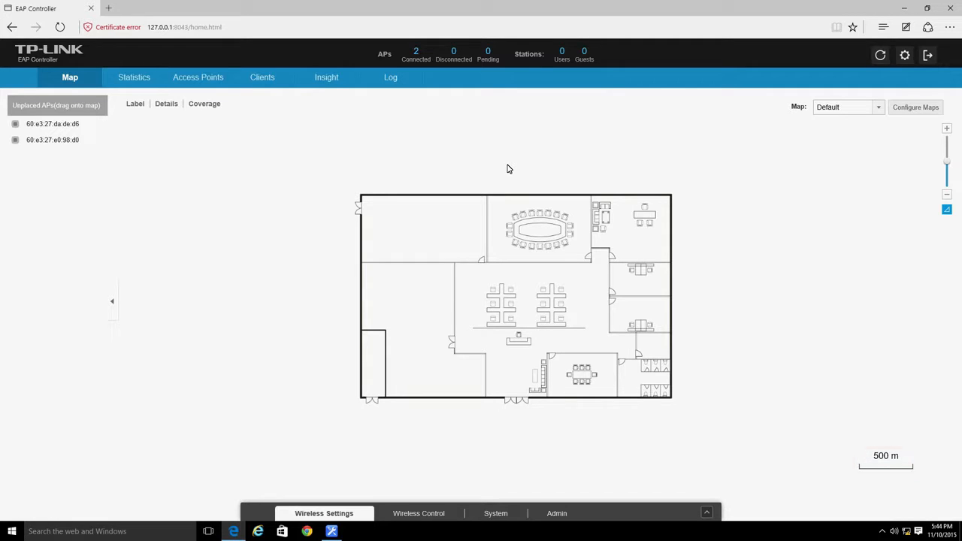
{"action": "mouse_move", "coordinate": [517, 168]}
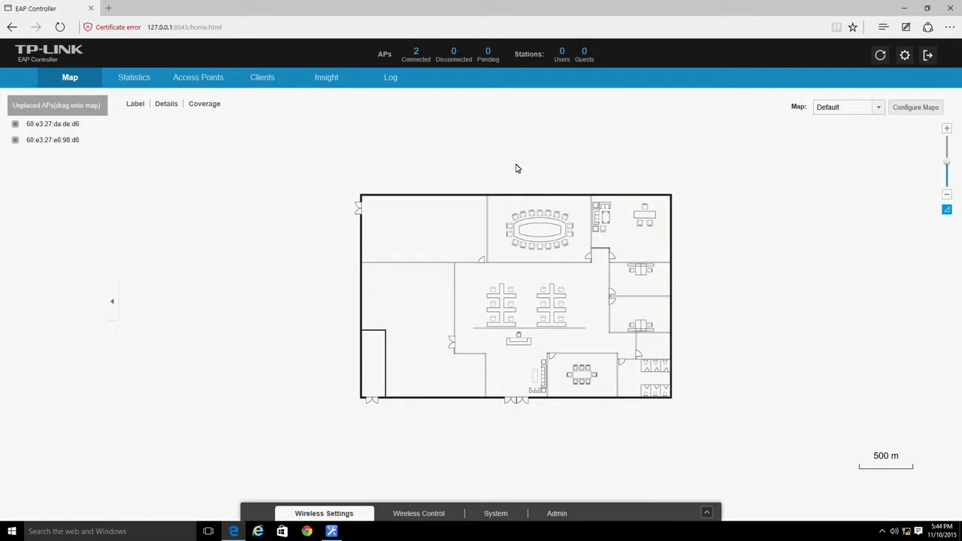
{"action": "mouse_move", "coordinate": [913, 106]}
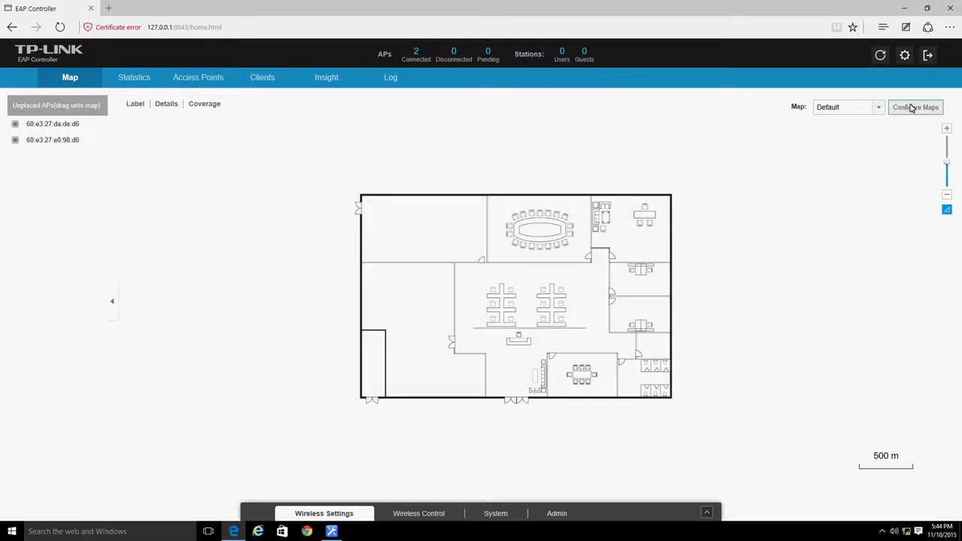
Add a new map named Mall from the Level 4 mall floor-plan image and select it
{"action": "left_click", "coordinate": [916, 107]}
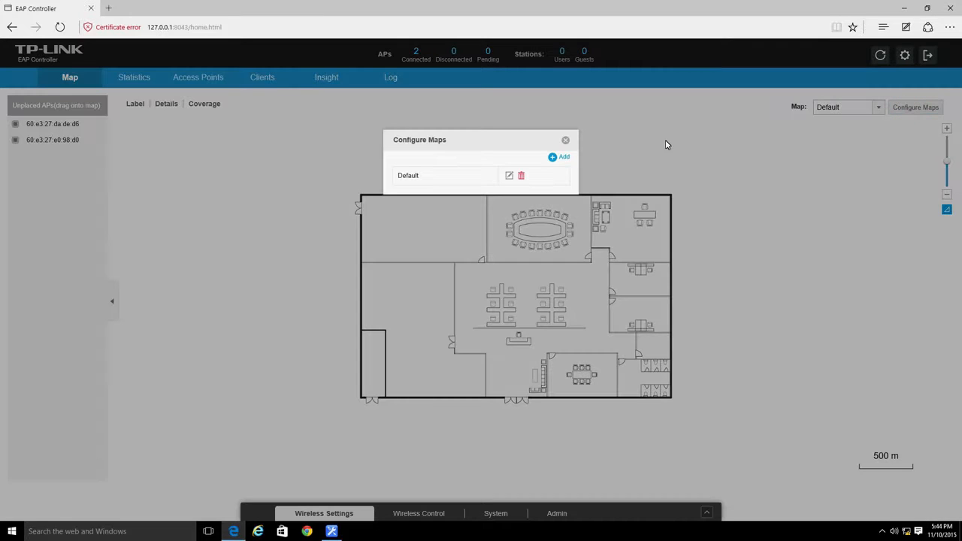
{"action": "left_click", "coordinate": [560, 156]}
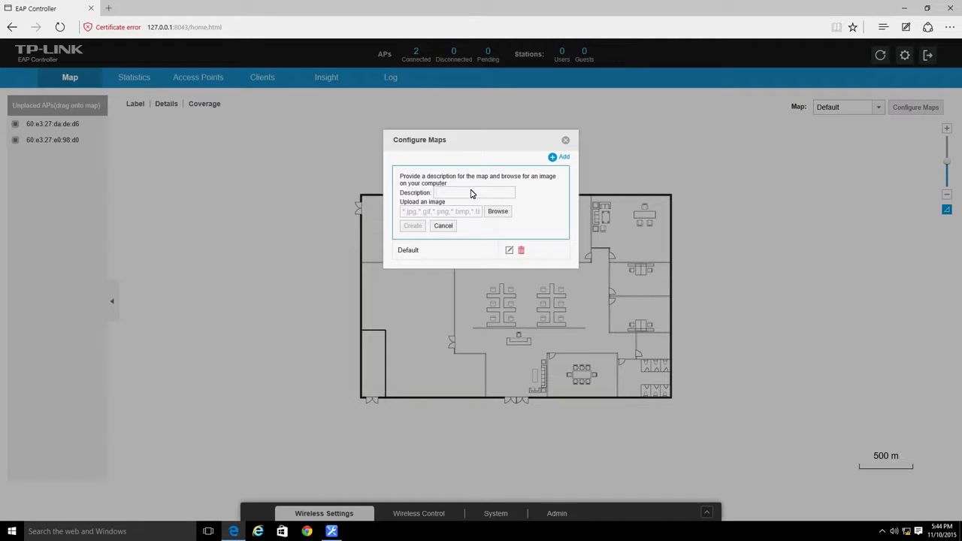
{"action": "type", "text": "Mall"}
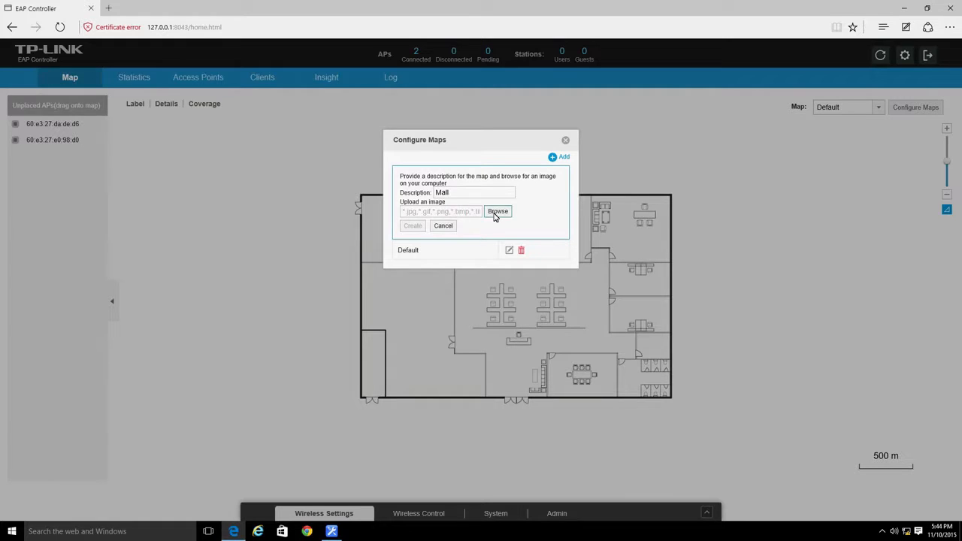
{"action": "left_click", "coordinate": [497, 211]}
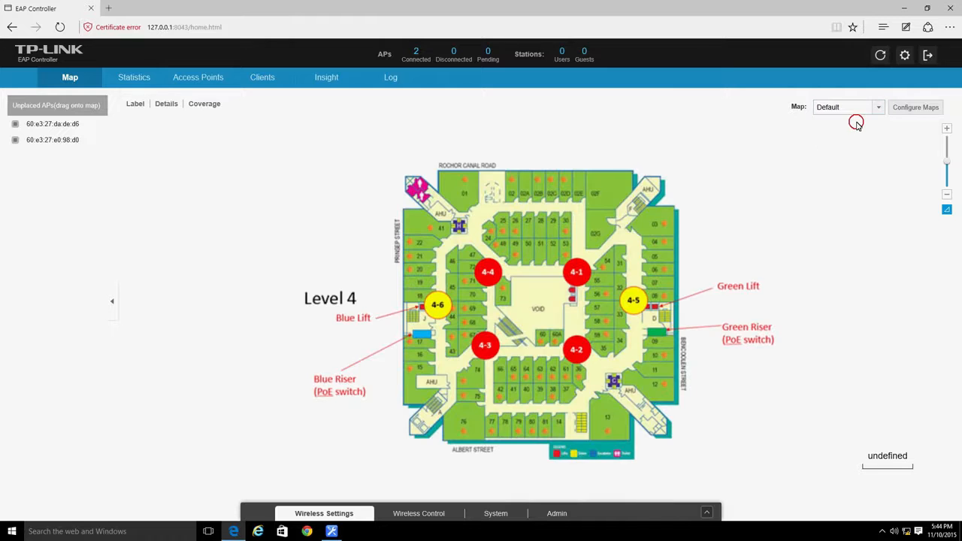
{"action": "left_click", "coordinate": [848, 107]}
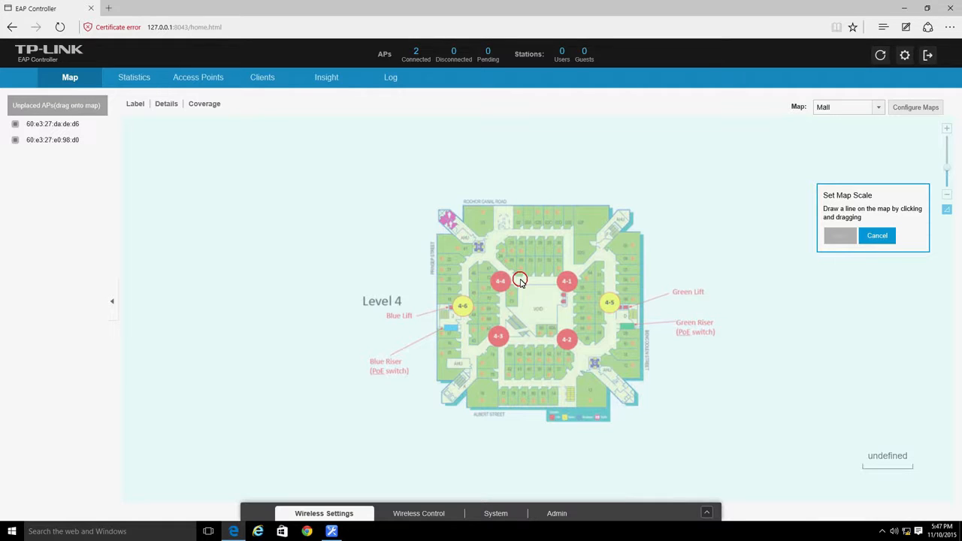
Set the Mall map scale with a drawn reference line of distance 20 in the chosen unit
{"action": "left_click_drag", "start_coordinate": [504, 283], "coordinate": [549, 280]}
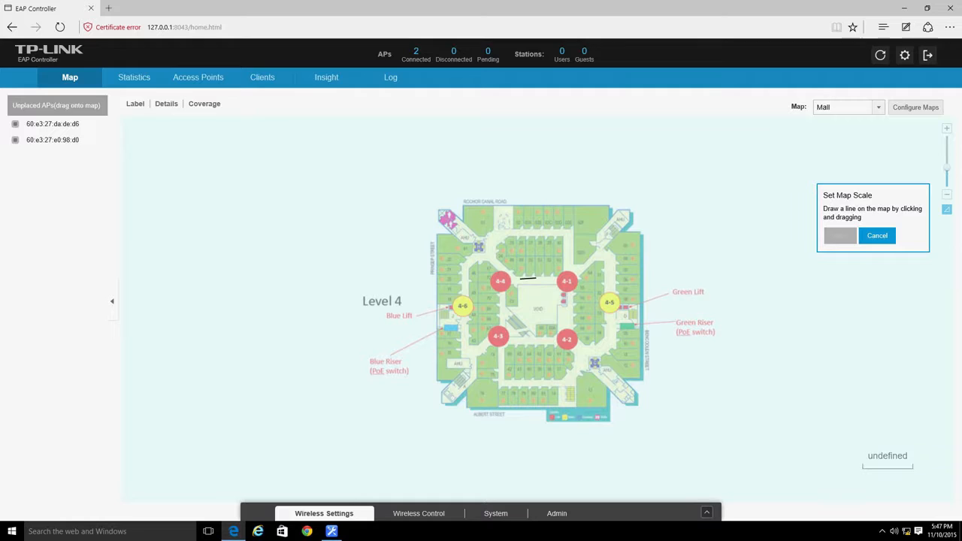
{"action": "left_click_drag", "start_coordinate": [518, 281], "coordinate": [539, 281]}
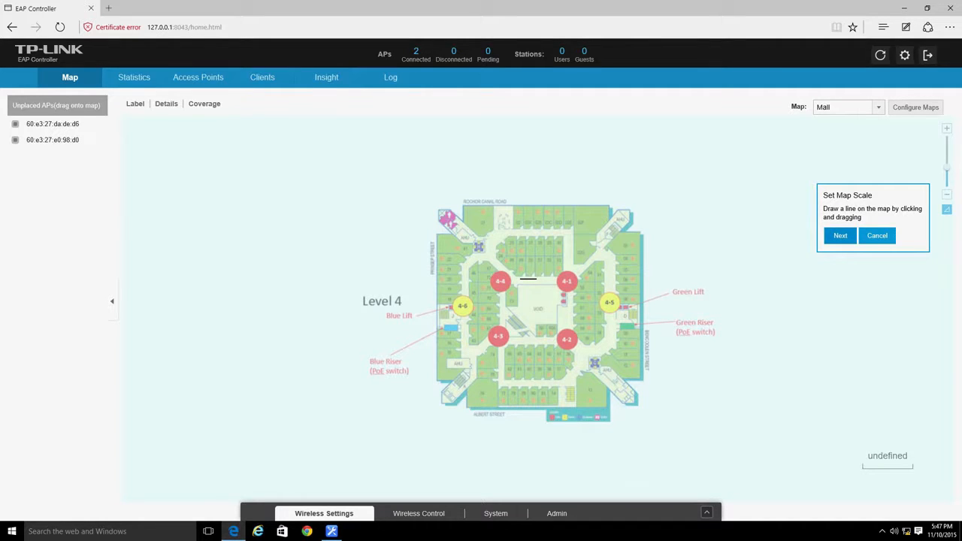
{"action": "left_click", "coordinate": [839, 234]}
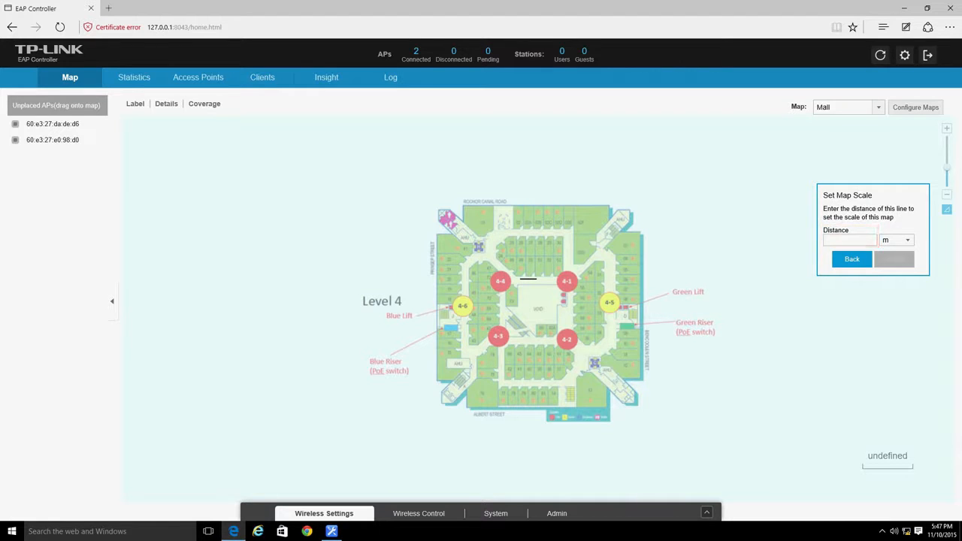
{"action": "left_click", "coordinate": [895, 241]}
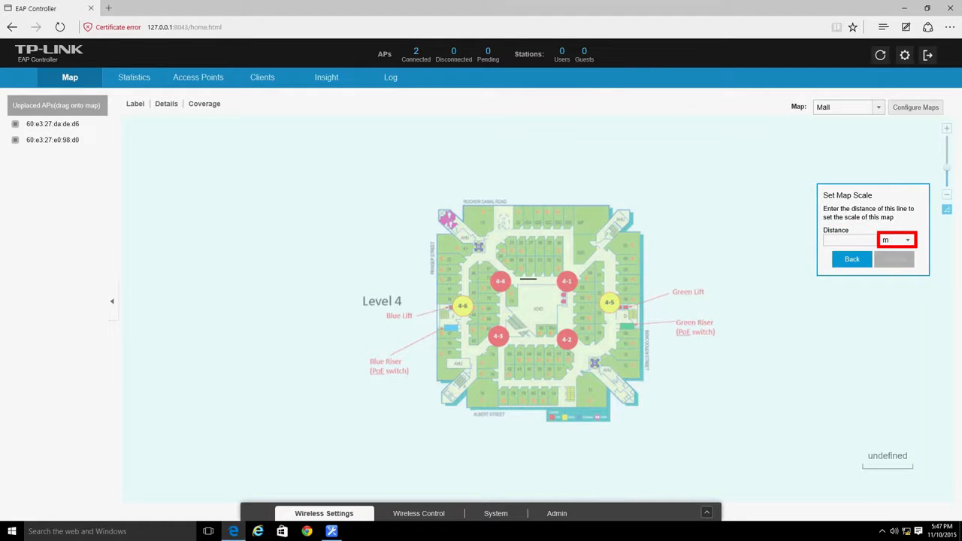
{"action": "left_click", "coordinate": [849, 240]}
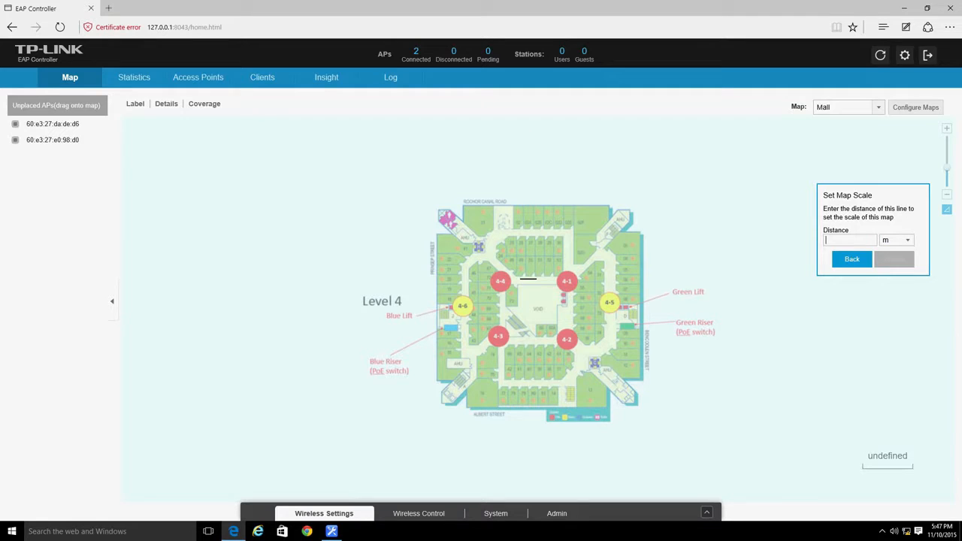
{"action": "type", "text": "20"}
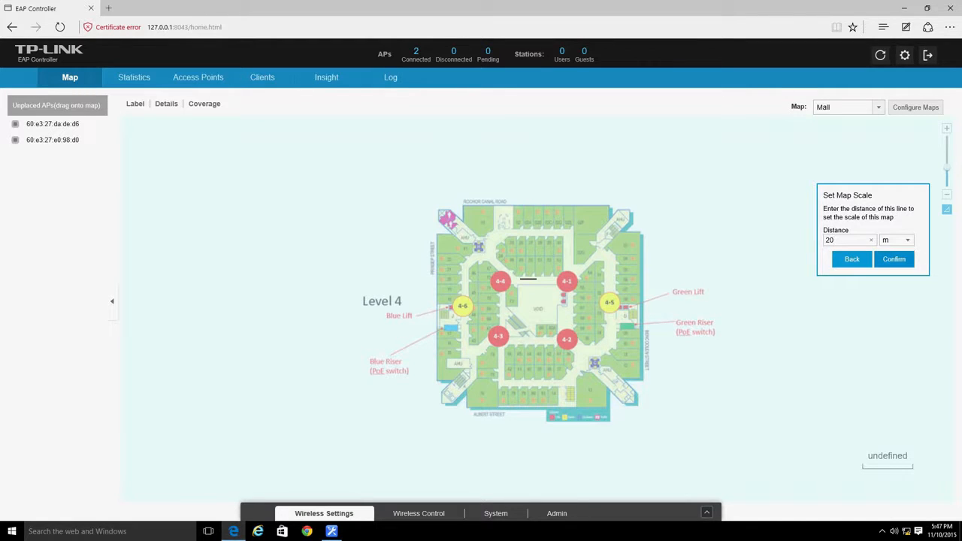
{"action": "left_click", "coordinate": [892, 259]}
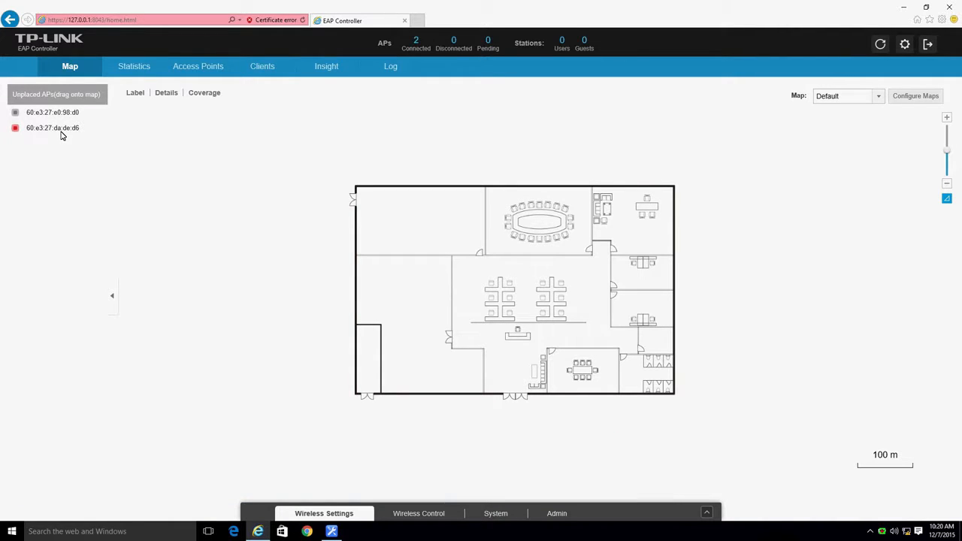
Place access point 60:e3:27:da:de:d6 in the top-left room of the office floor plan
{"action": "left_click_drag", "start_coordinate": [53, 128], "coordinate": [90, 153]}
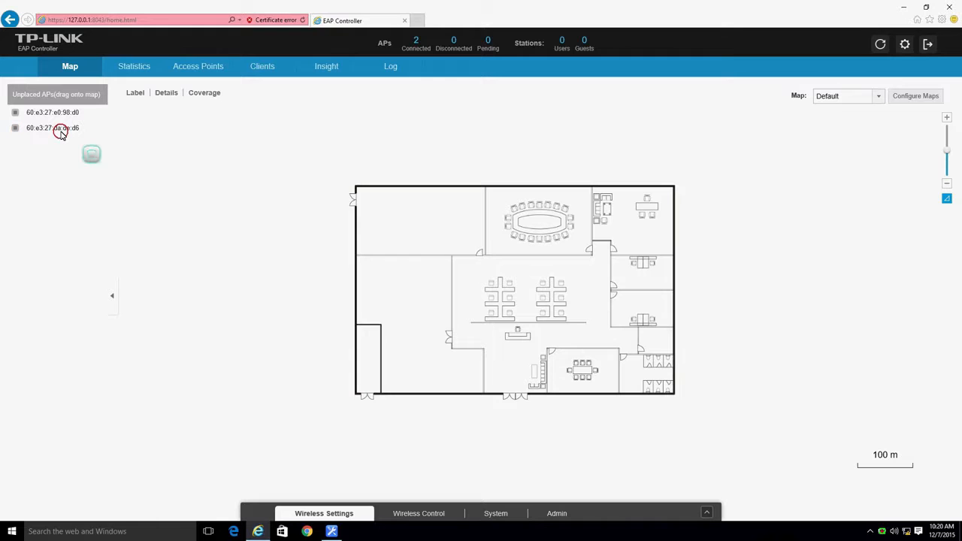
{"action": "left_click_drag", "start_coordinate": [91, 153], "coordinate": [406, 232]}
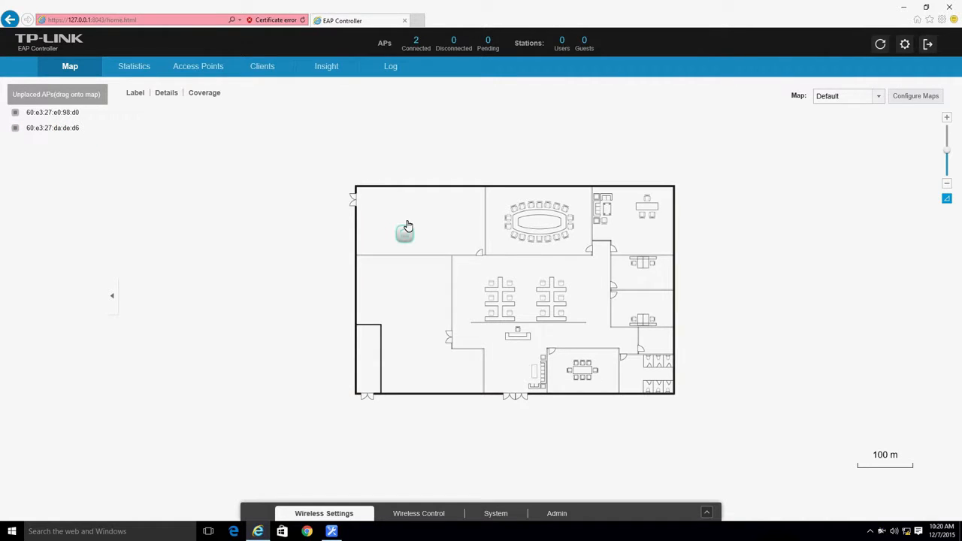
{"action": "left_click_drag", "start_coordinate": [404, 232], "coordinate": [425, 235]}
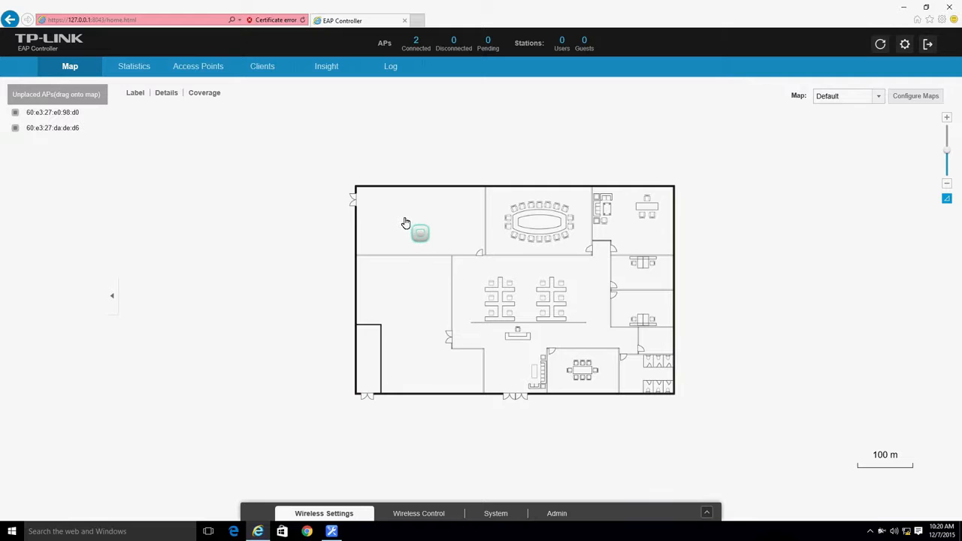
{"action": "left_click", "coordinate": [420, 233]}
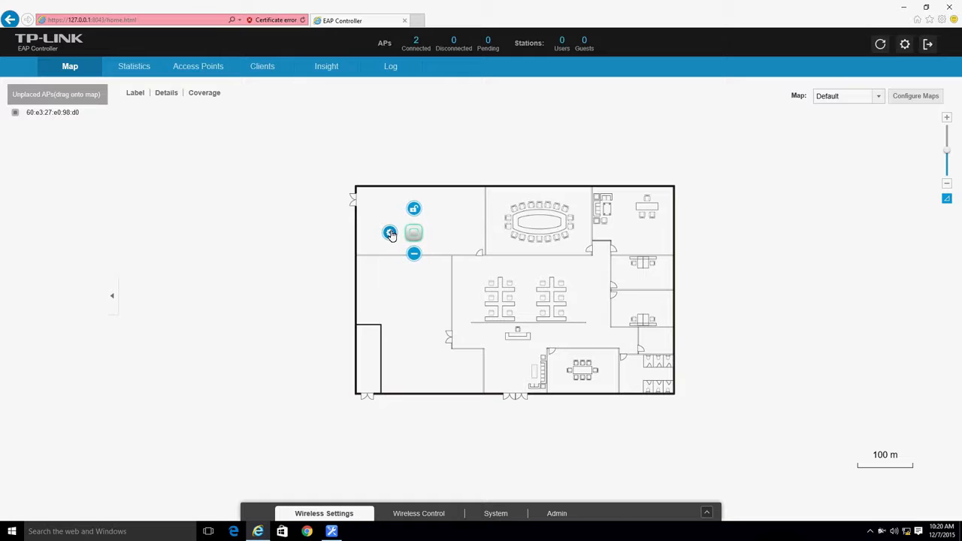
Enable 2.4GHz load balancing in the placed access point's configuration
{"action": "left_click", "coordinate": [413, 233]}
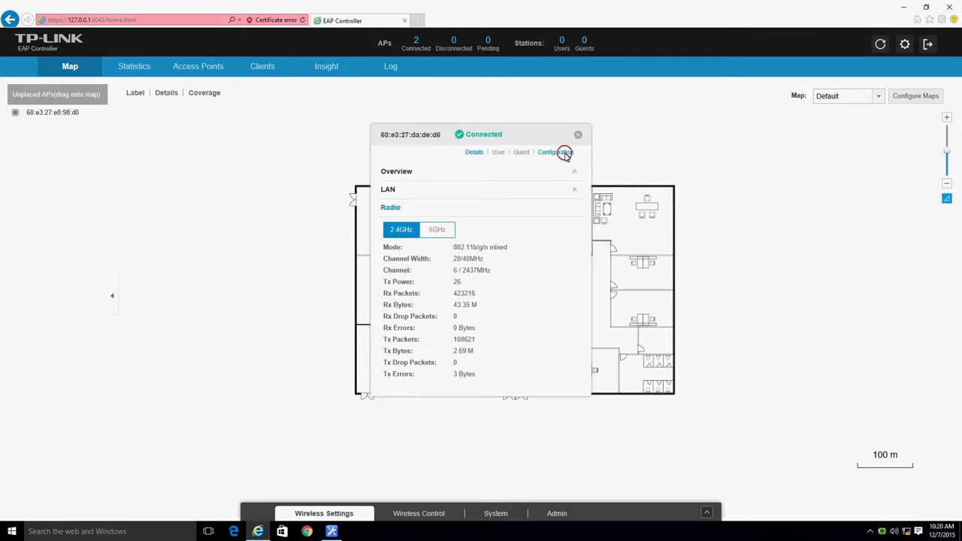
{"action": "left_click", "coordinate": [556, 152]}
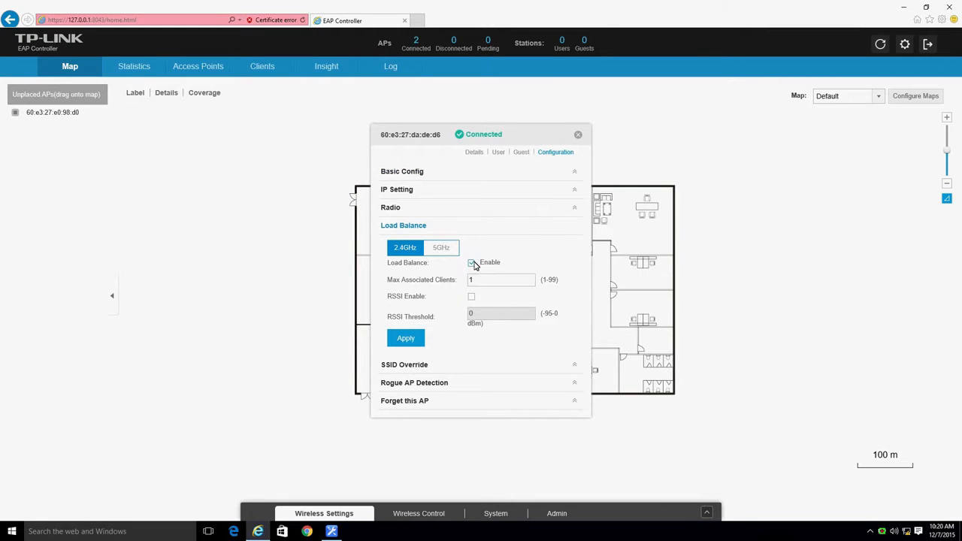
{"action": "left_click", "coordinate": [577, 135]}
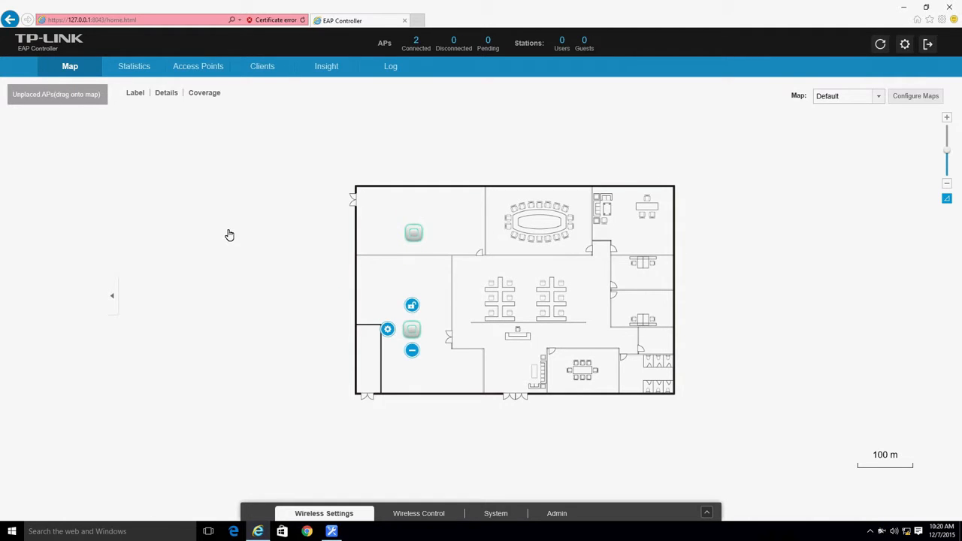
Toggle AP labels and details, then show coverage circles around both access points
{"action": "left_click", "coordinate": [135, 93]}
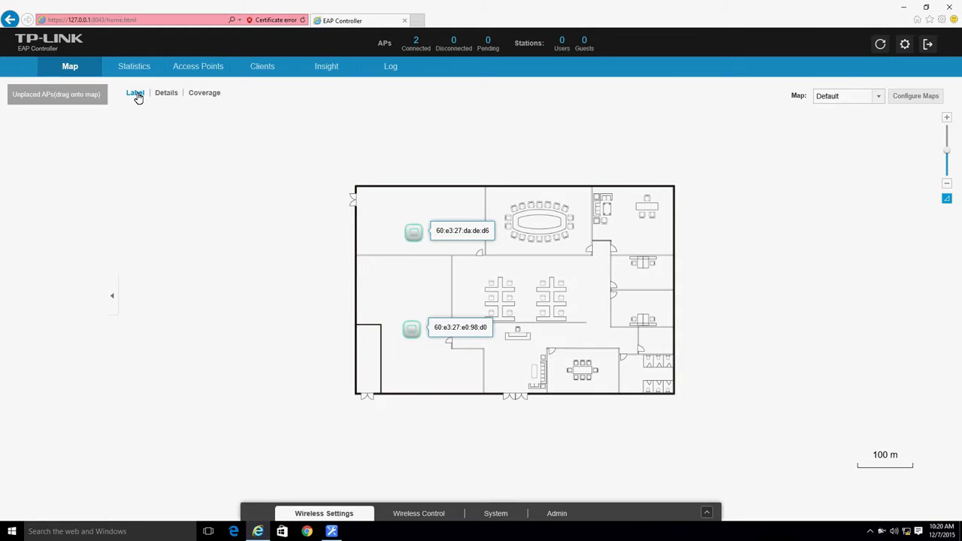
{"action": "left_click", "coordinate": [135, 93]}
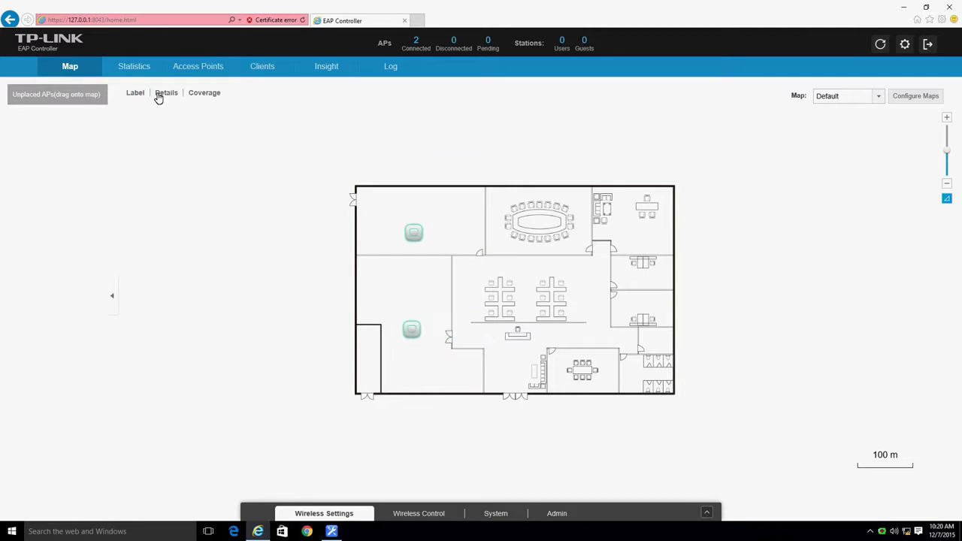
{"action": "left_click", "coordinate": [166, 93]}
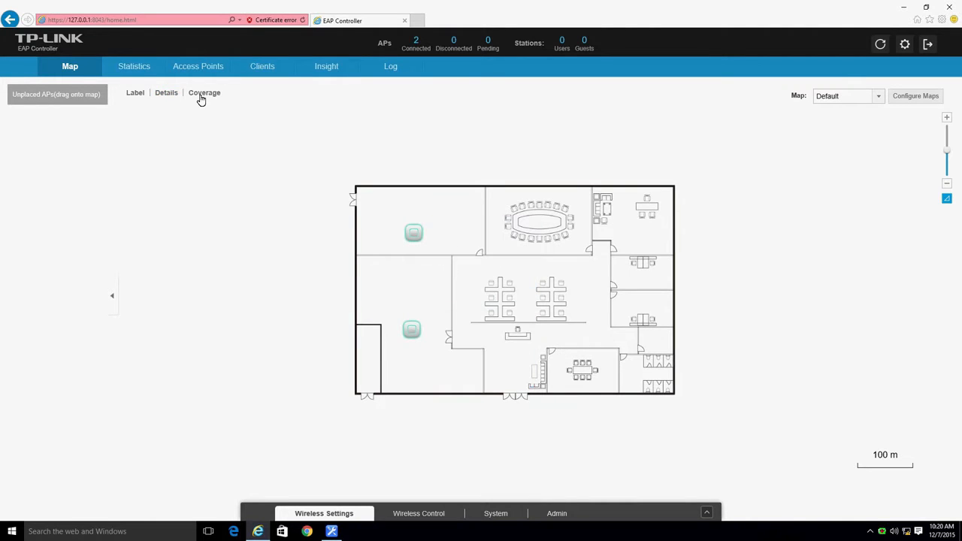
{"action": "left_click", "coordinate": [204, 94]}
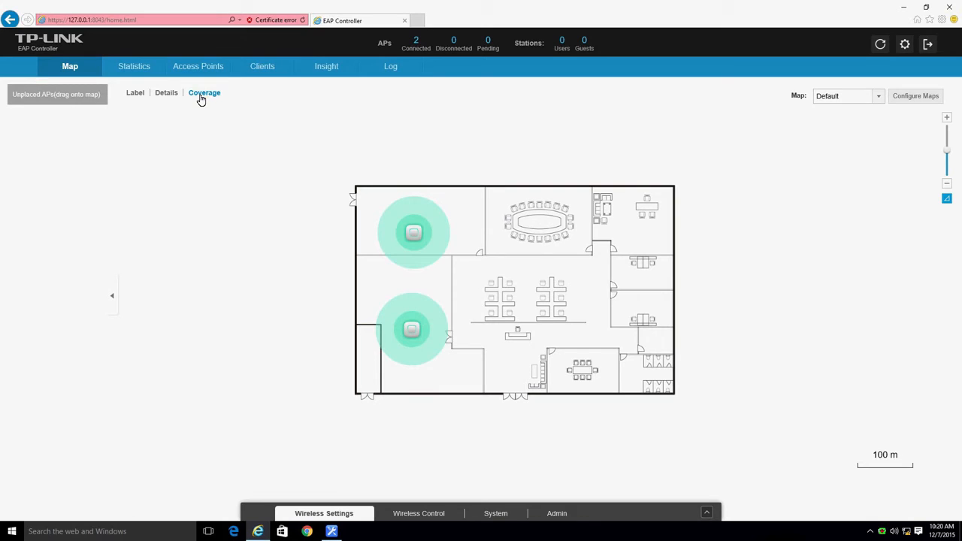